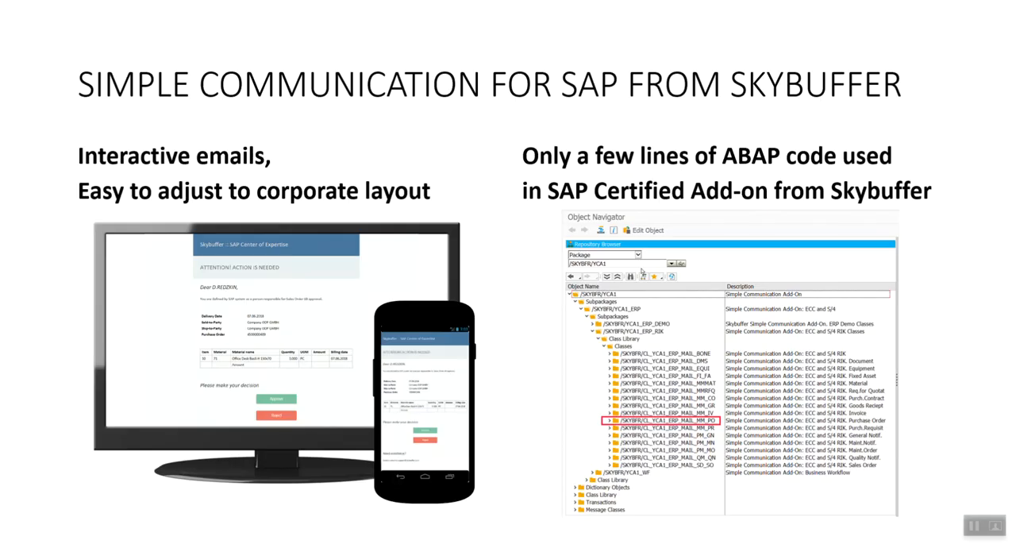
{"action": "mouse_move", "coordinate": [543, 435]}
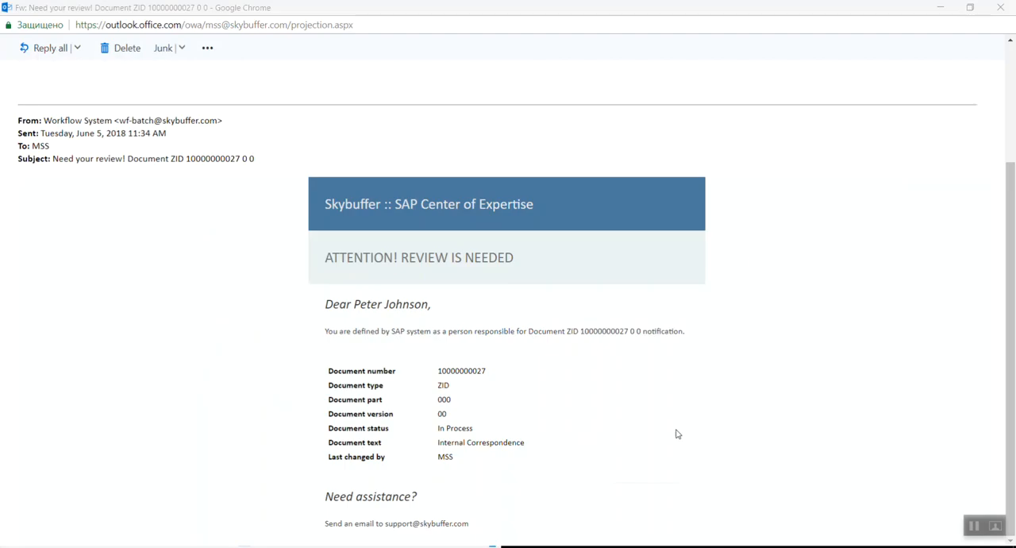
{"action": "mouse_move", "coordinate": [753, 264]}
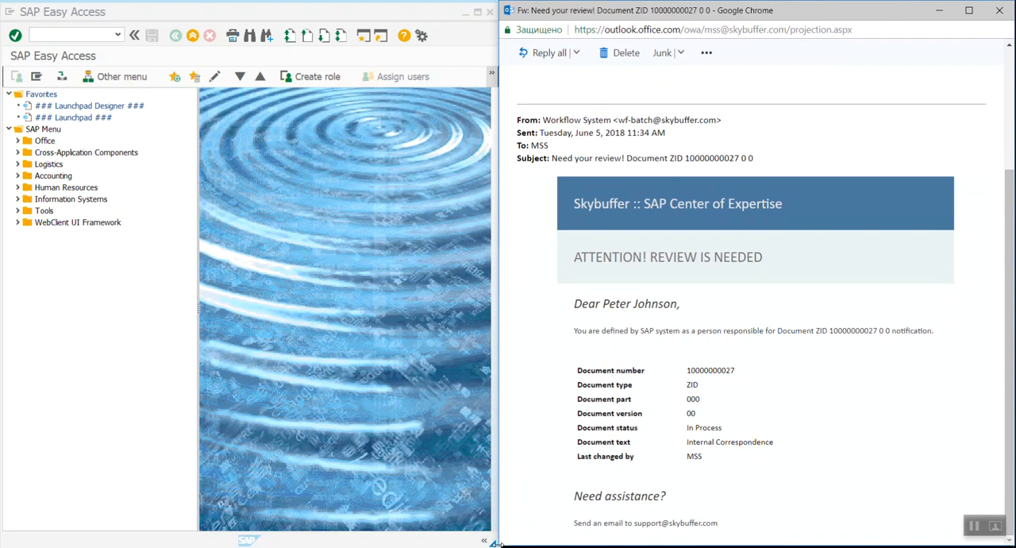
{"action": "mouse_move", "coordinate": [322, 380]}
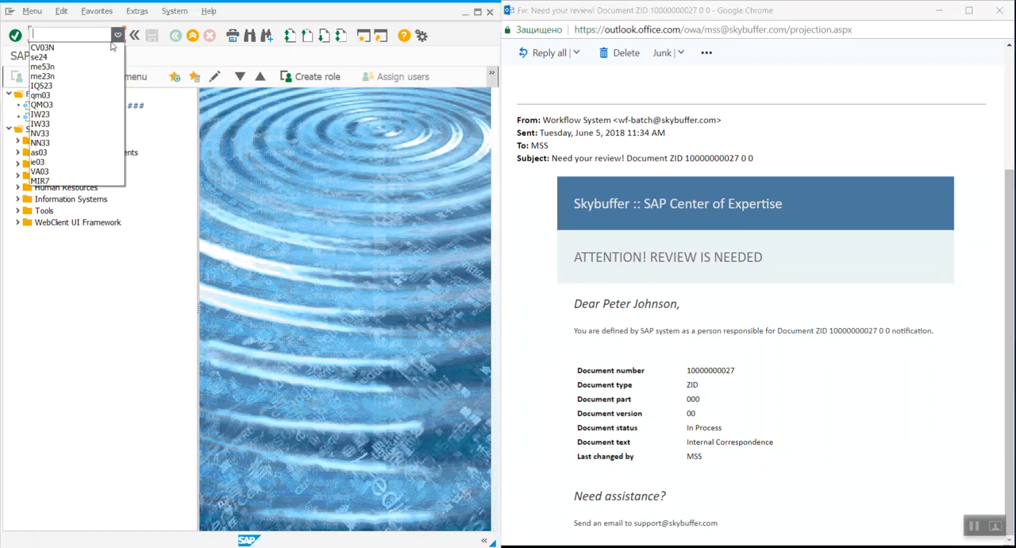
Step: Start SE24 and choose /SKYBFR/CL_YCA1_ERP_MAIL_BONE from the personal value list
{"action": "left_click", "coordinate": [41, 57]}
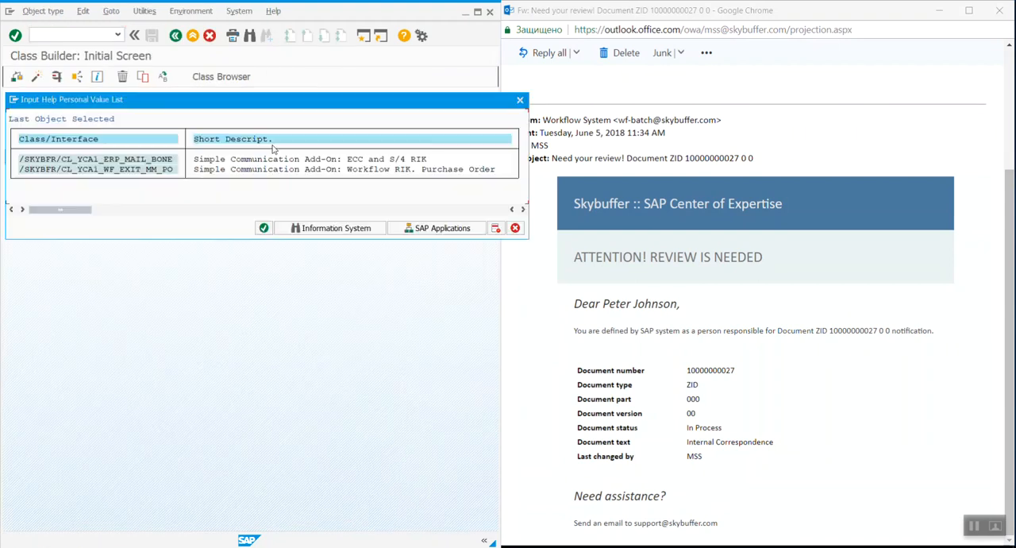
{"action": "double_click", "coordinate": [95, 159]}
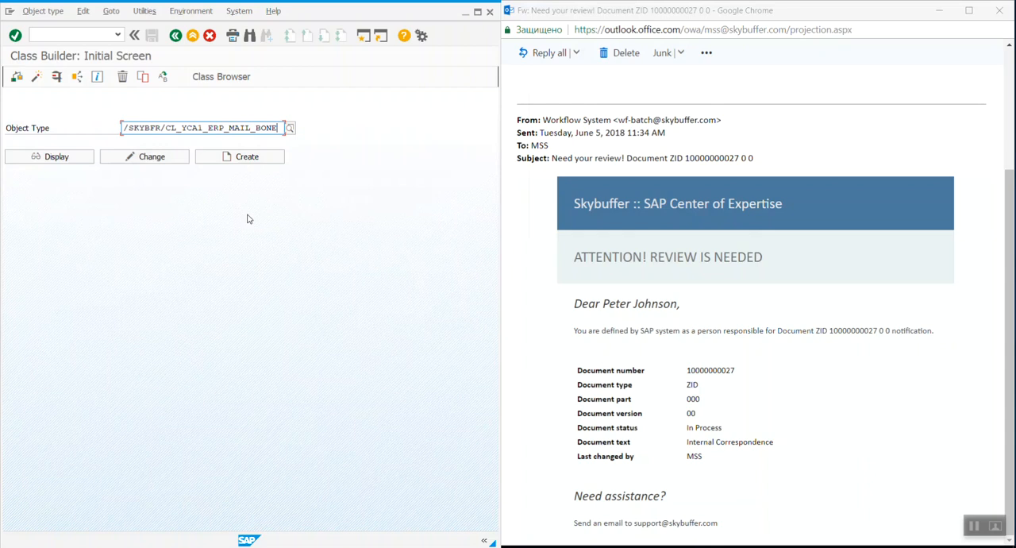
{"action": "mouse_move", "coordinate": [169, 239]}
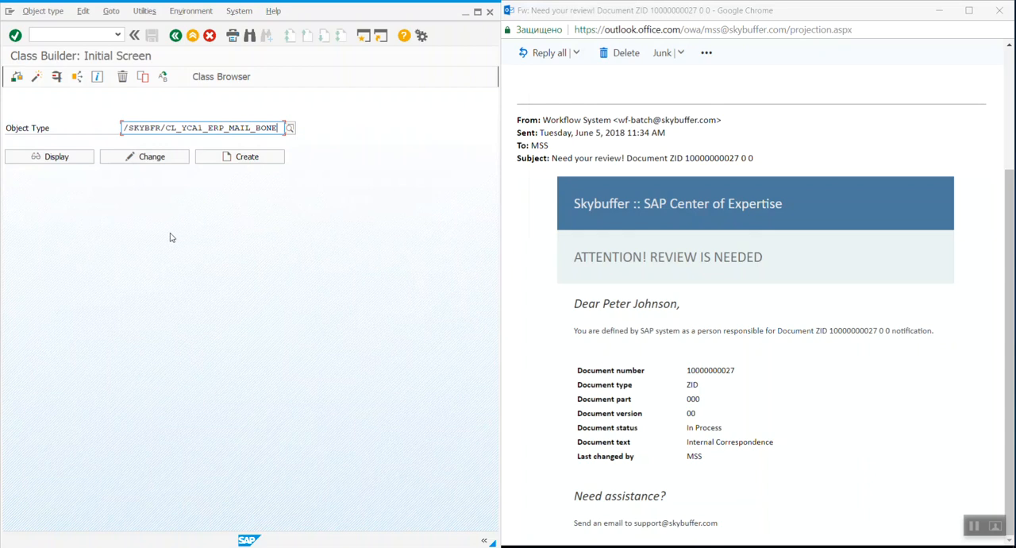
Step: Display the mail bone class and scroll its method list to GET_TEMPLATE and GET_FOOTER
{"action": "left_click", "coordinate": [49, 155]}
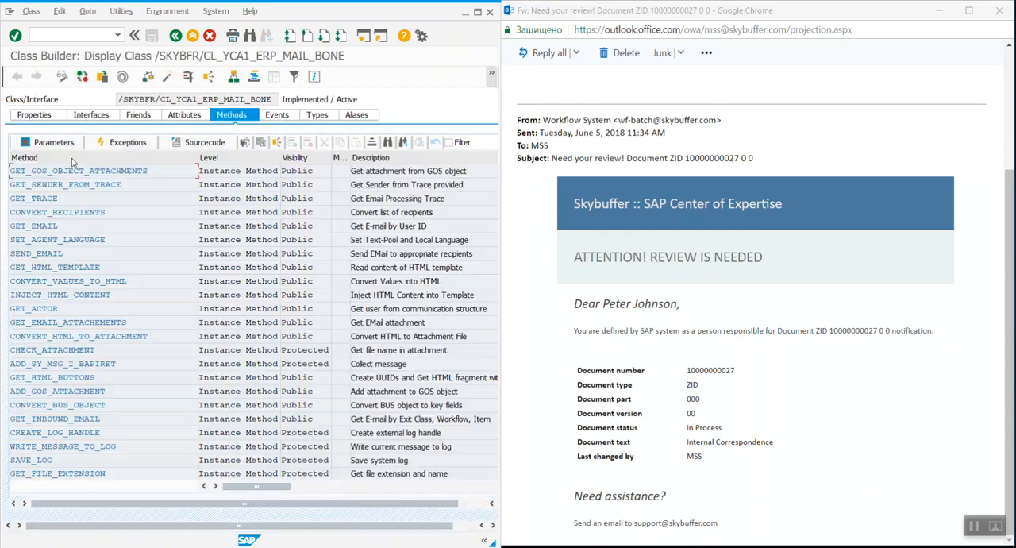
{"action": "scroll", "scroll_direction": "down", "scroll_amount": 3}
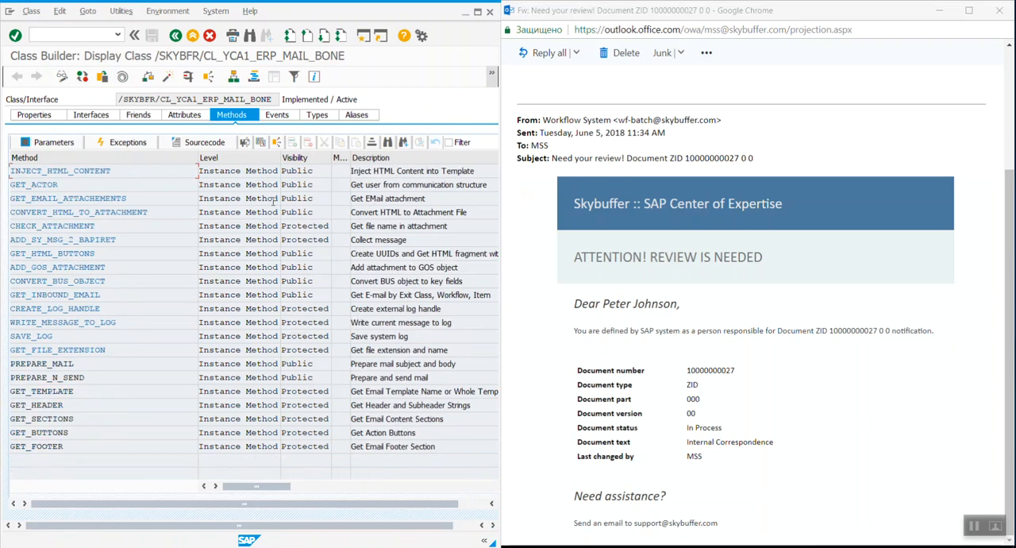
{"action": "scroll", "scroll_direction": "down", "scroll_amount": 3}
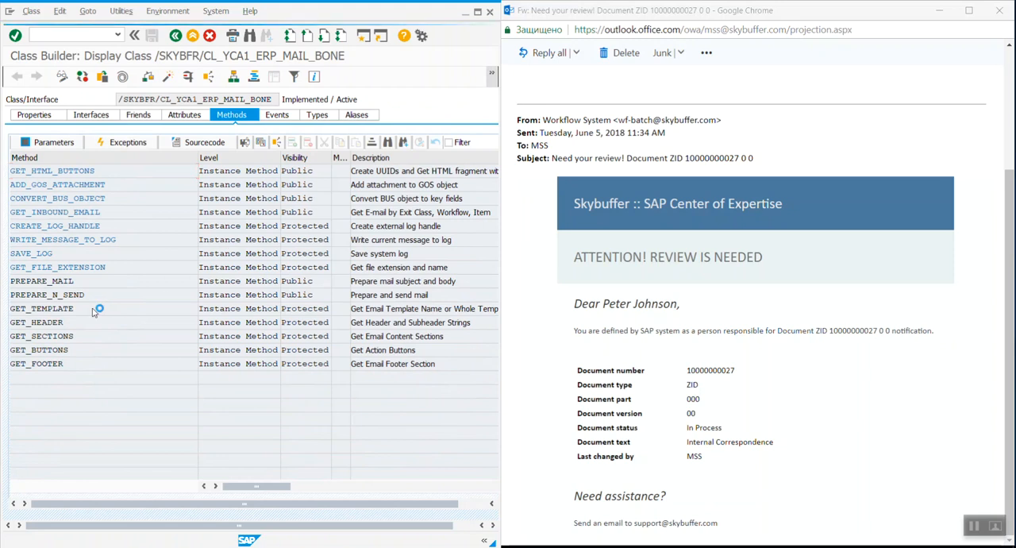
{"action": "double_click", "coordinate": [41, 308]}
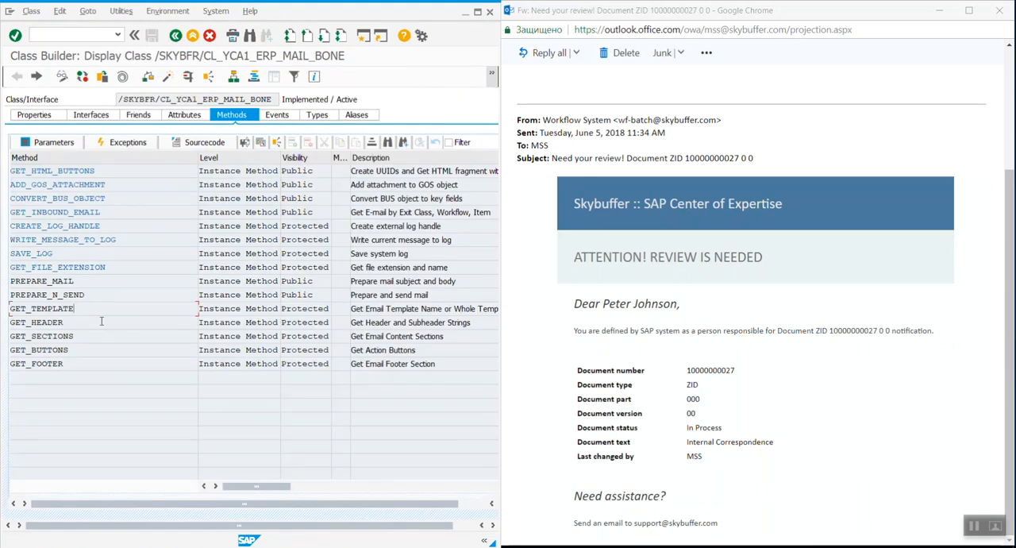
{"action": "double_click", "coordinate": [35, 323]}
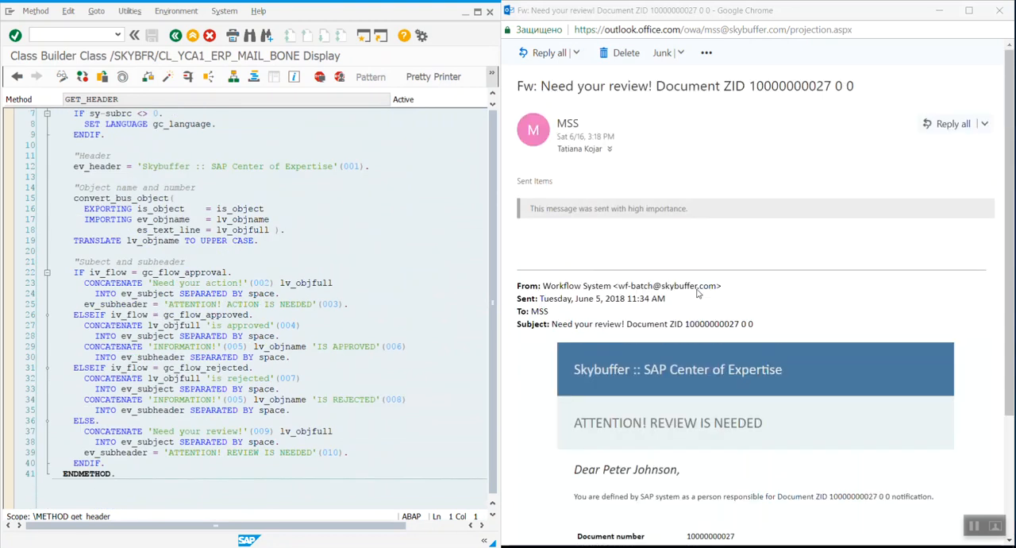
{"action": "scroll", "scroll_direction": "down", "scroll_amount": 3}
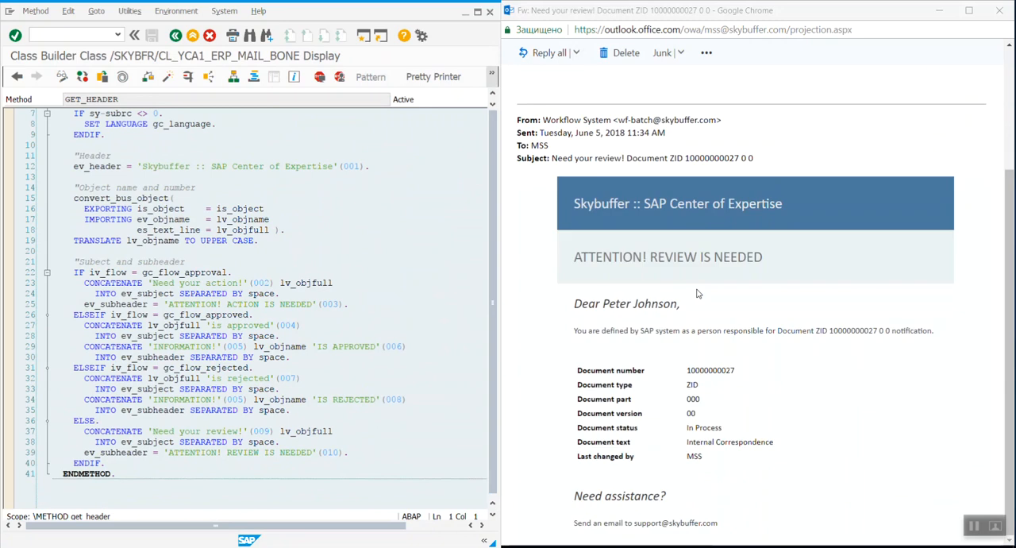
{"action": "mouse_move", "coordinate": [867, 208]}
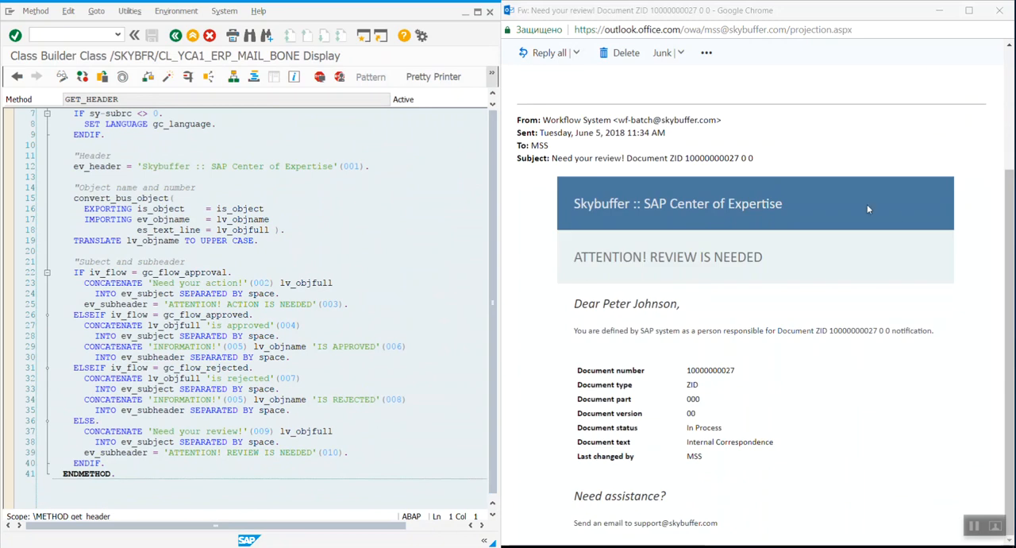
{"action": "mouse_move", "coordinate": [835, 213]}
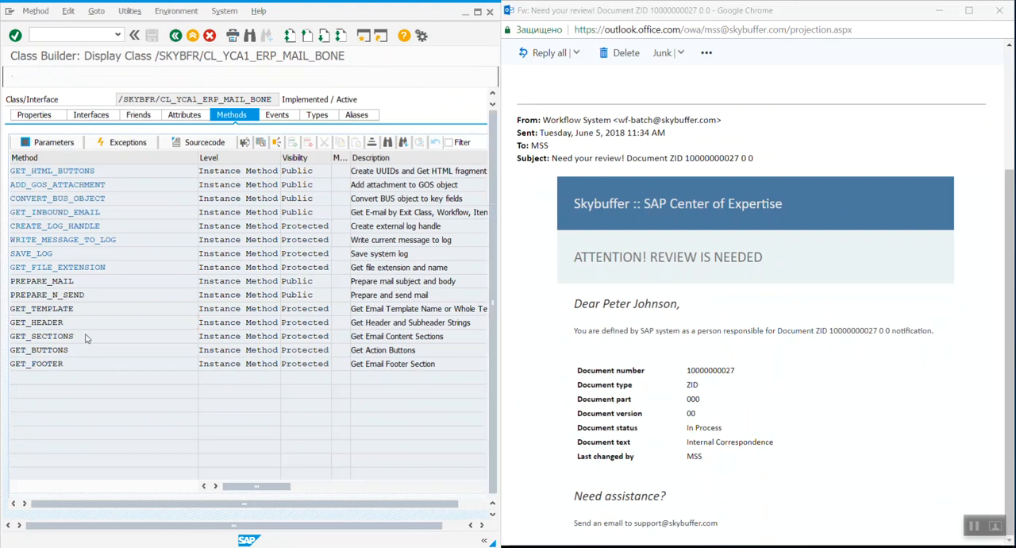
{"action": "double_click", "coordinate": [41, 337]}
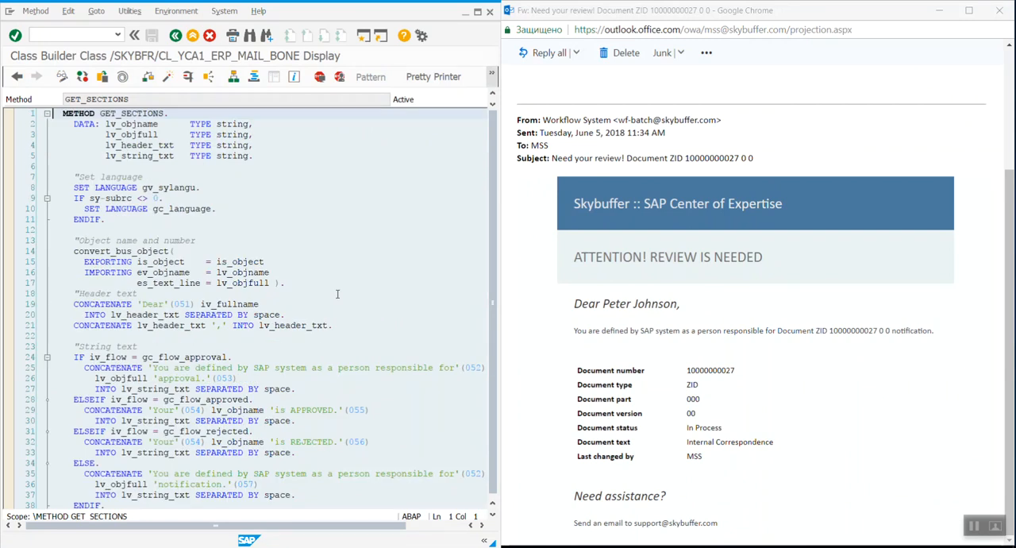
{"action": "mouse_move", "coordinate": [679, 359]}
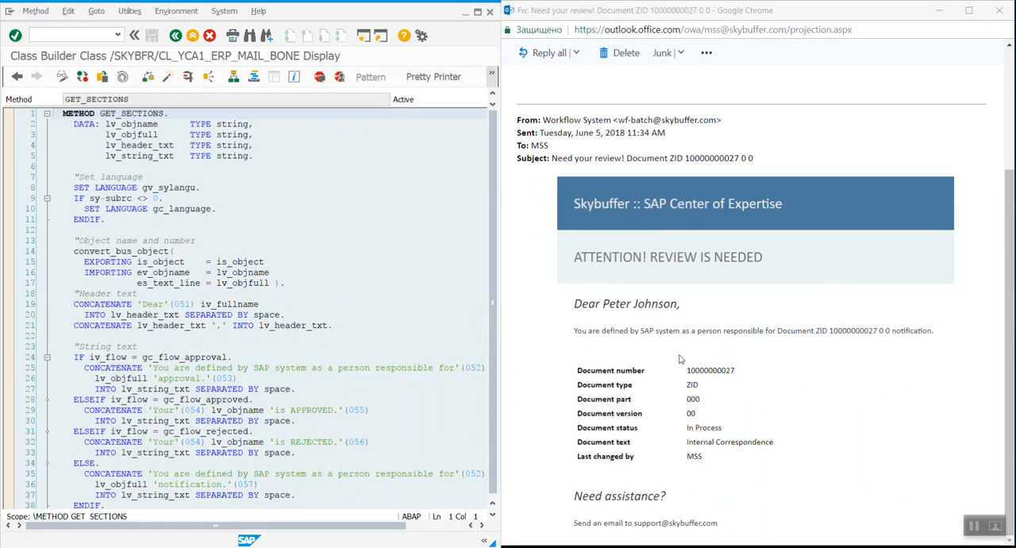
{"action": "mouse_move", "coordinate": [594, 344]}
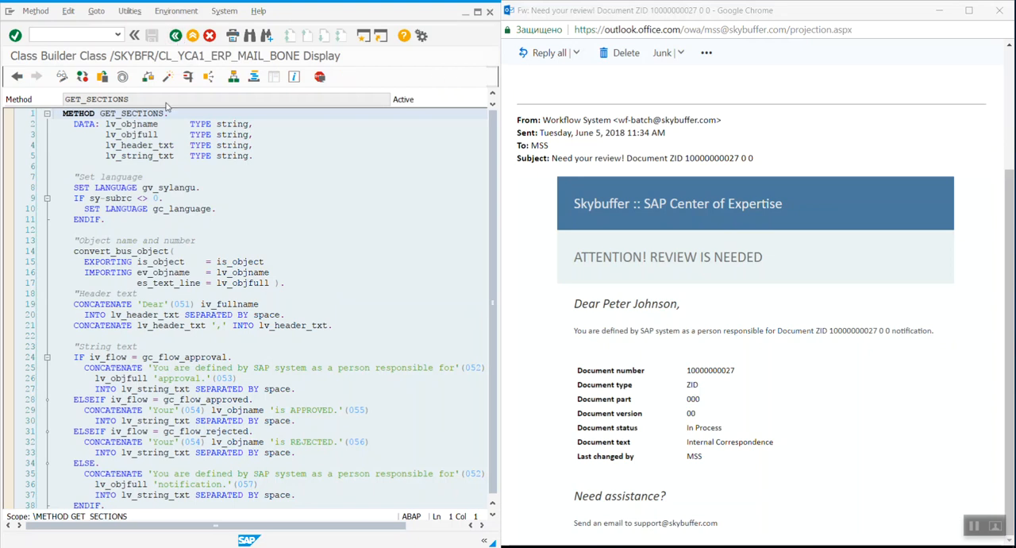
{"action": "left_click", "coordinate": [13, 76]}
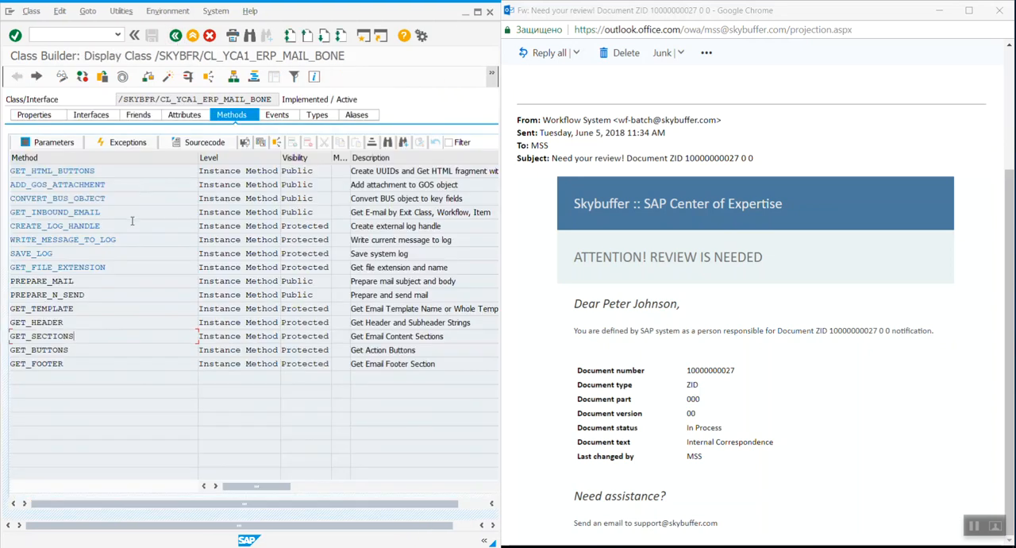
Step: View the GET_FOOTER source building the 'Need assistance?' support email text
{"action": "double_click", "coordinate": [35, 376]}
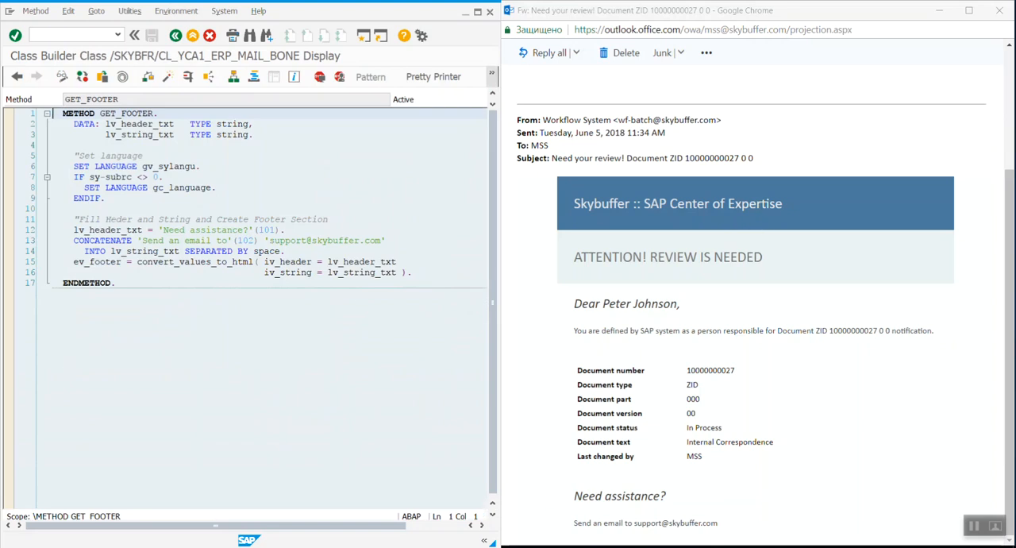
{"action": "mouse_move", "coordinate": [739, 508]}
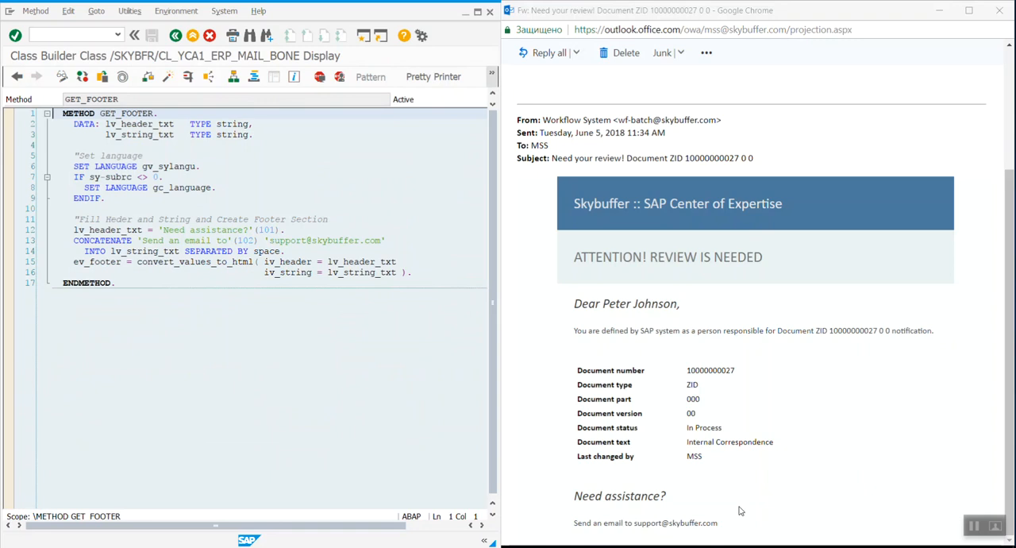
{"action": "mouse_move", "coordinate": [174, 35]}
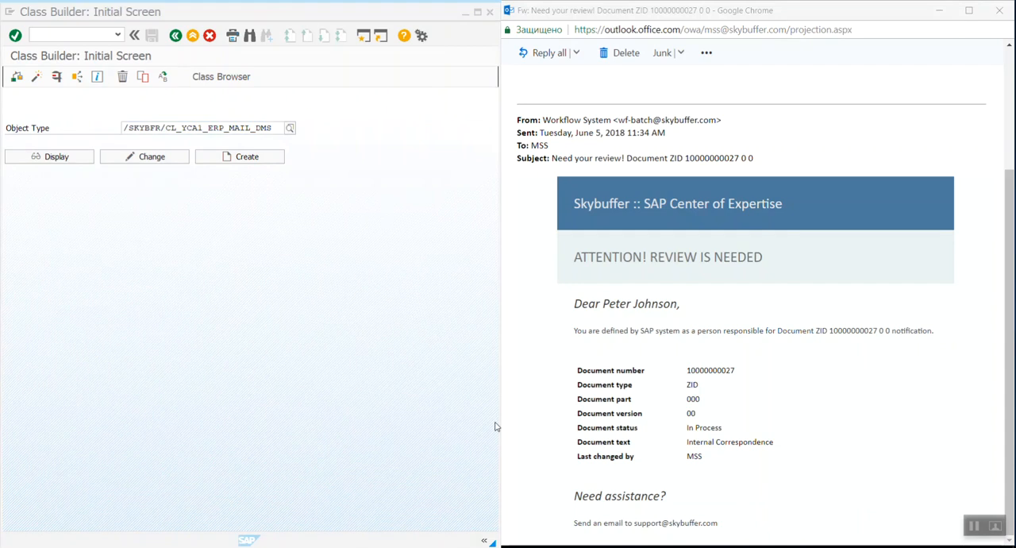
{"action": "mouse_move", "coordinate": [476, 384]}
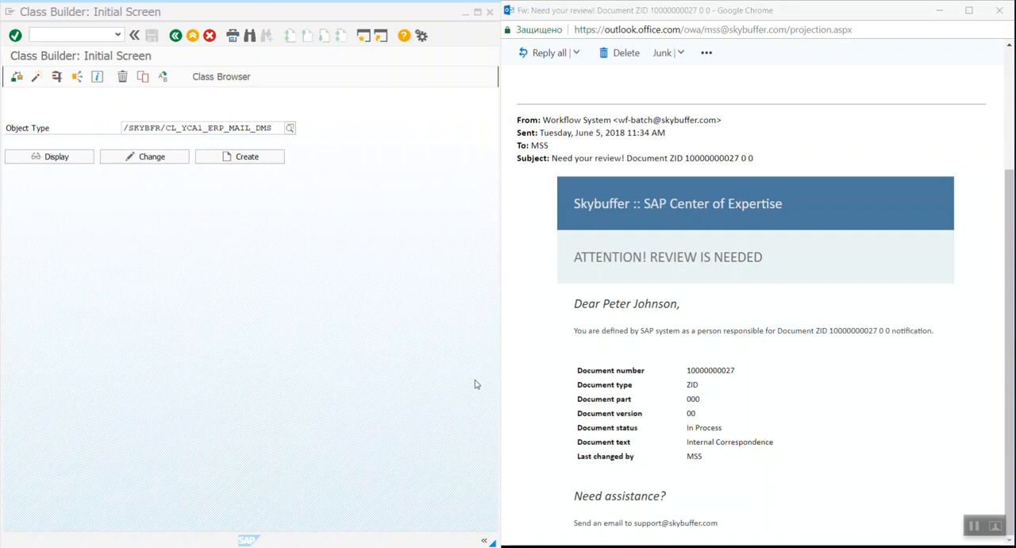
{"action": "mouse_move", "coordinate": [461, 353]}
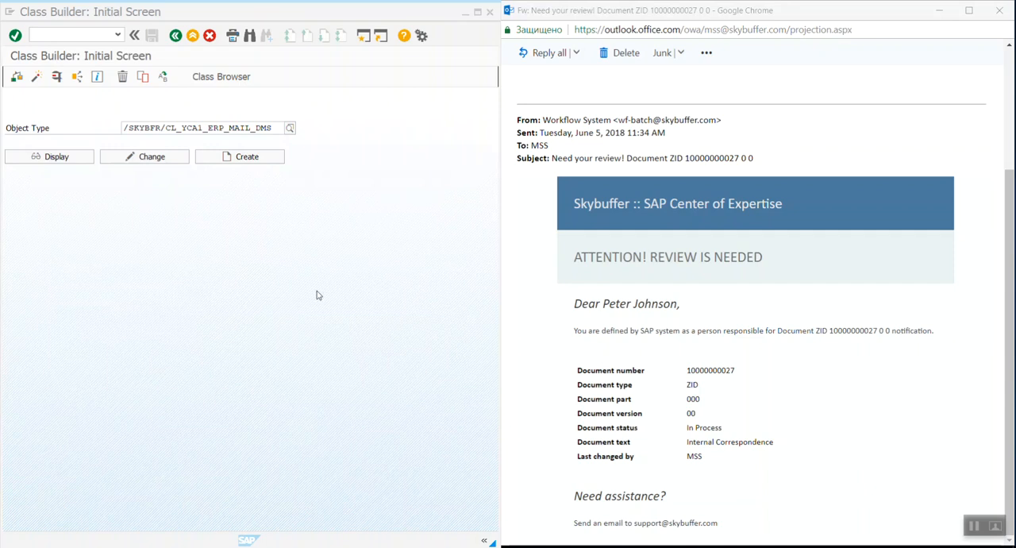
{"action": "mouse_move", "coordinate": [270, 151]}
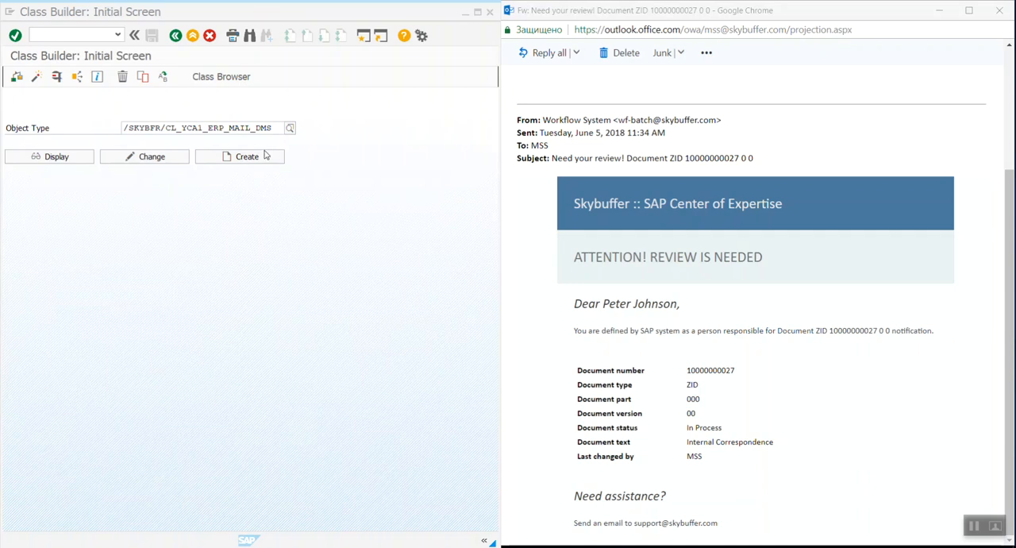
Step: Read the GET_SECTIONS source of the DMS class down to ENDMETHOD, covering 'Last changed by' logic
{"action": "left_click", "coordinate": [49, 156]}
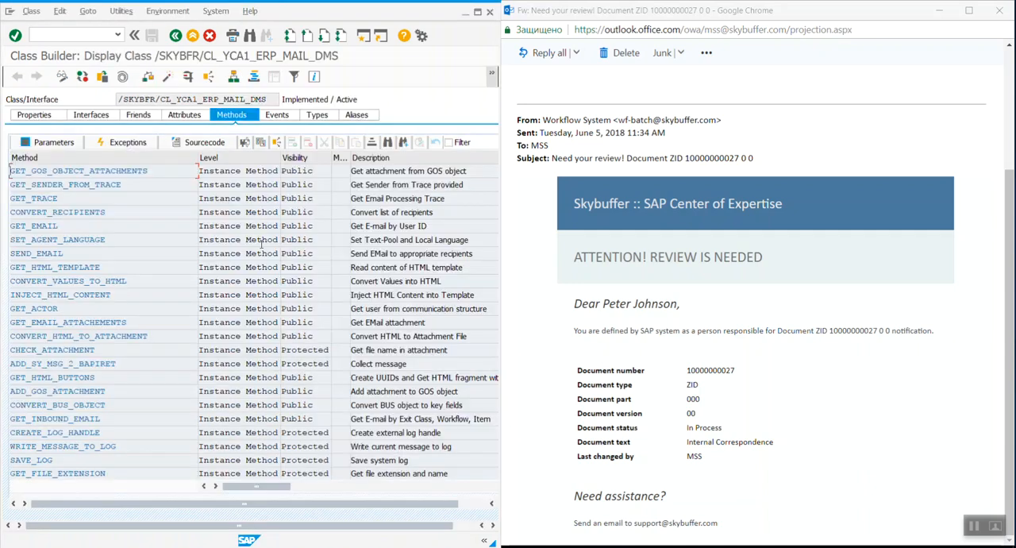
{"action": "scroll", "scroll_direction": "down", "scroll_amount": 3}
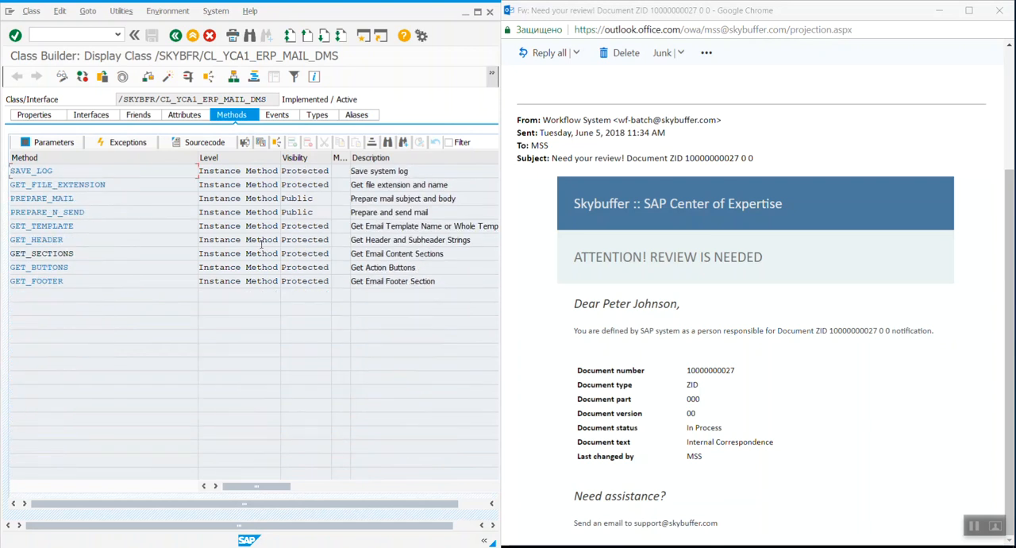
{"action": "double_click", "coordinate": [41, 252]}
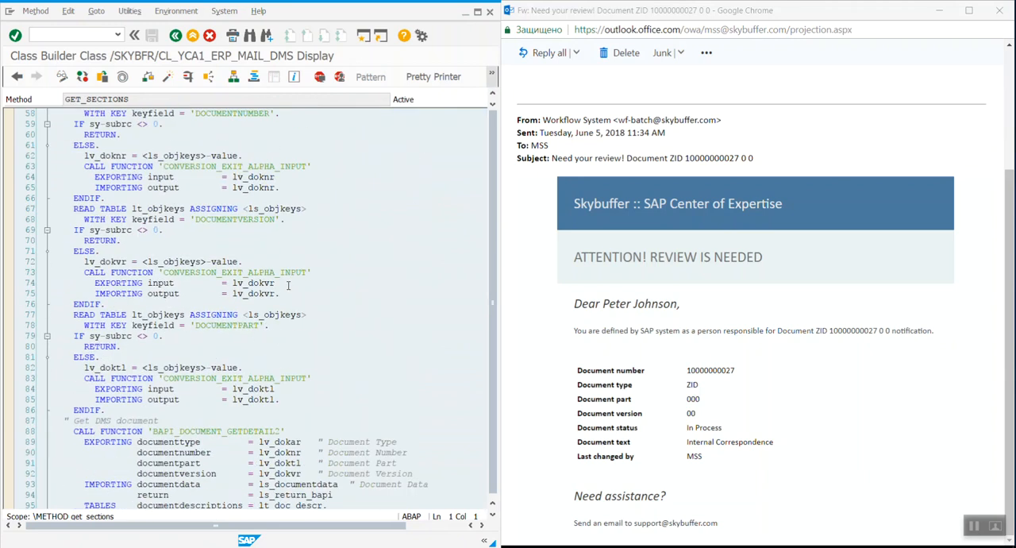
{"action": "scroll", "scroll_direction": "down", "scroll_amount": 3}
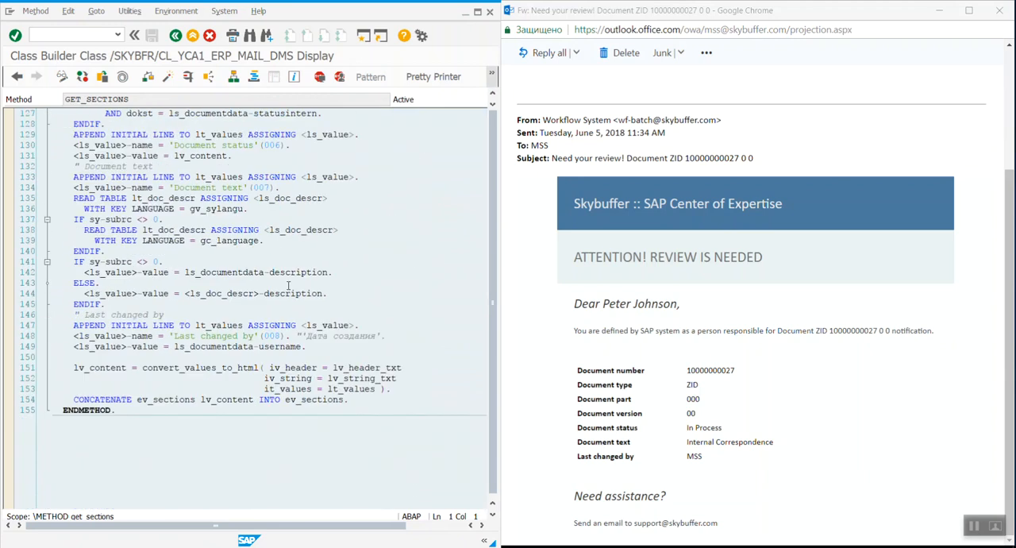
{"action": "scroll", "scroll_direction": "down", "scroll_amount": 3}
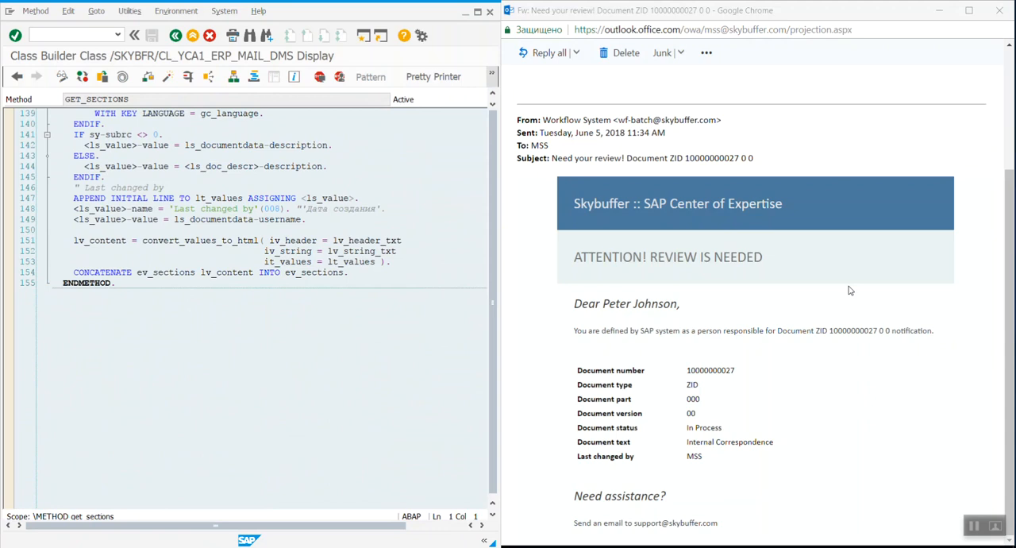
{"action": "mouse_move", "coordinate": [785, 349]}
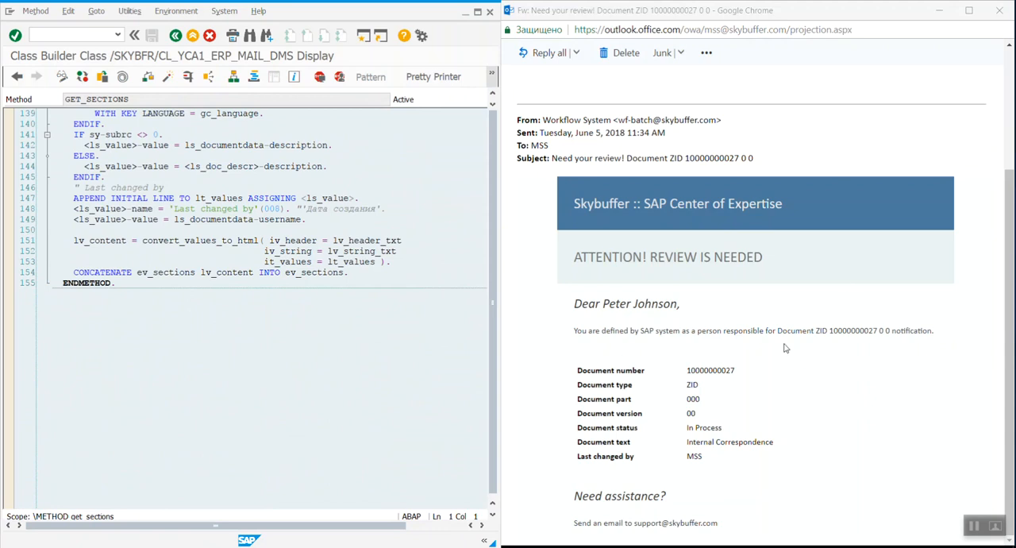
{"action": "mouse_move", "coordinate": [562, 350]}
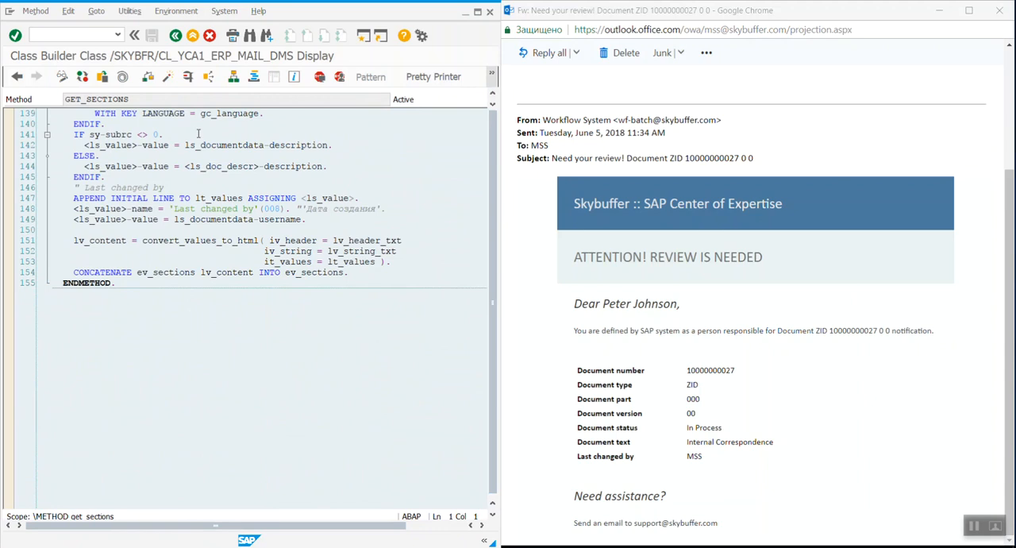
Step: Return to the method list and view the inherited GET_BUTTONS method from the BONE parent class
{"action": "left_click", "coordinate": [10, 78]}
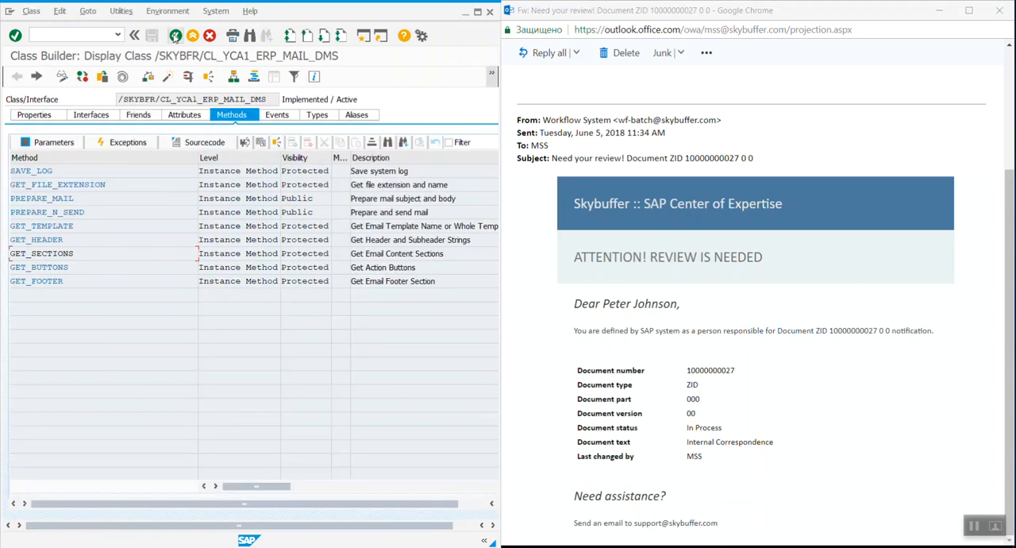
{"action": "mouse_move", "coordinate": [177, 35]}
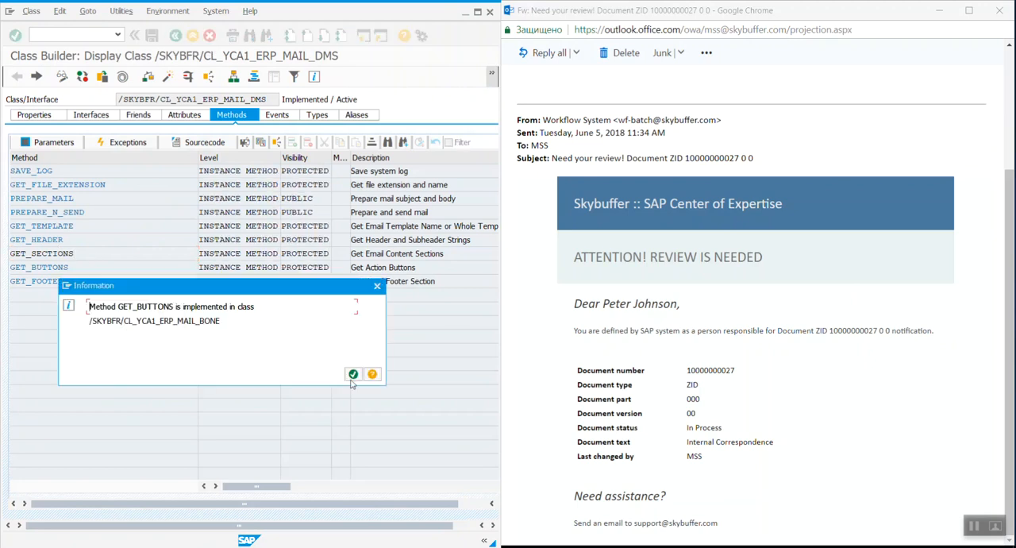
{"action": "left_click", "coordinate": [353, 373]}
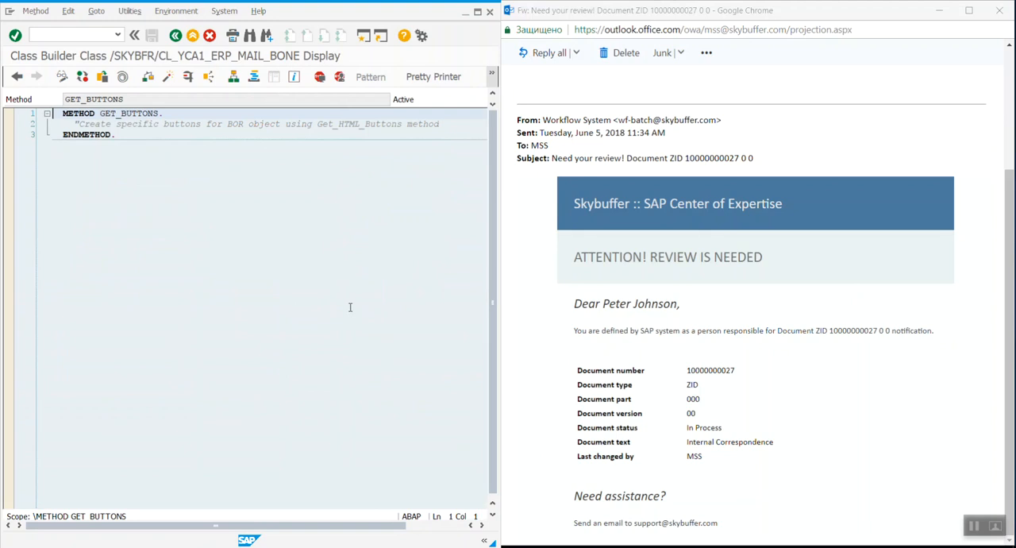
{"action": "mouse_move", "coordinate": [444, 286]}
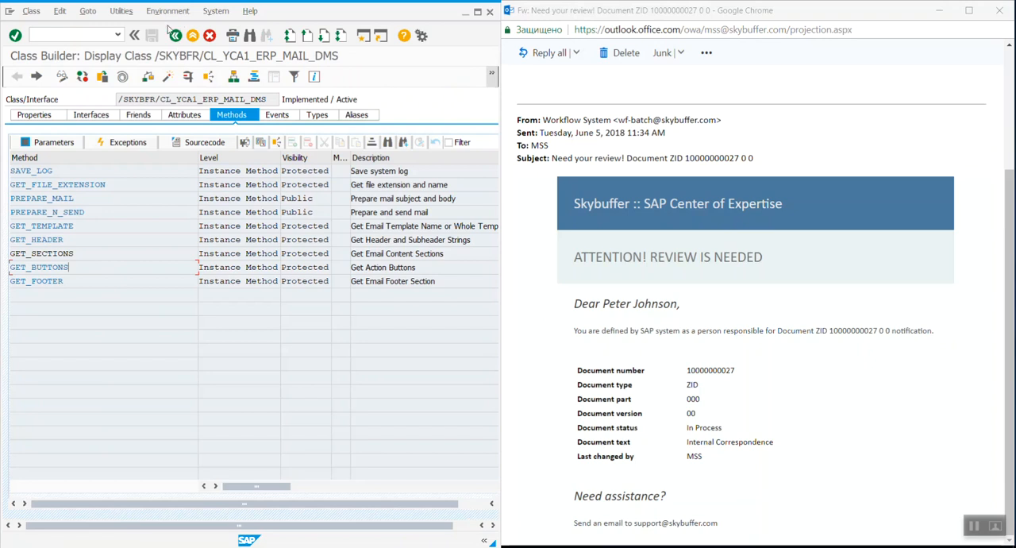
{"action": "left_click", "coordinate": [177, 34]}
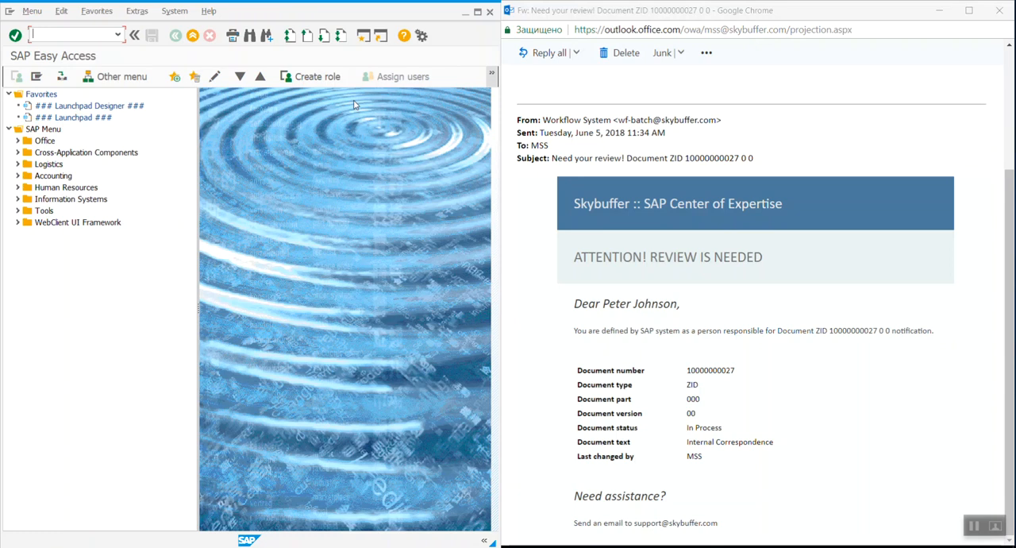
{"action": "mouse_move", "coordinate": [462, 172]}
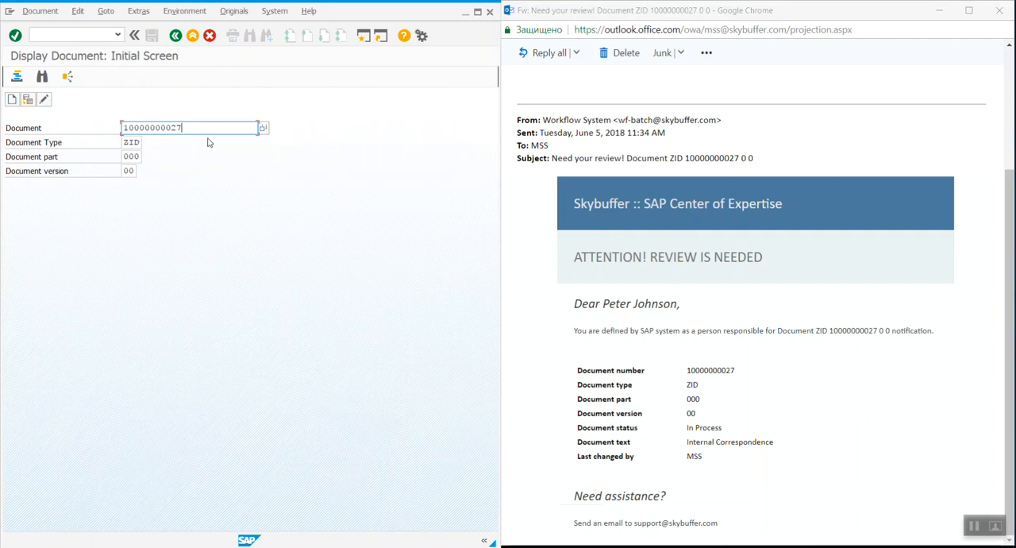
{"action": "mouse_move", "coordinate": [220, 154]}
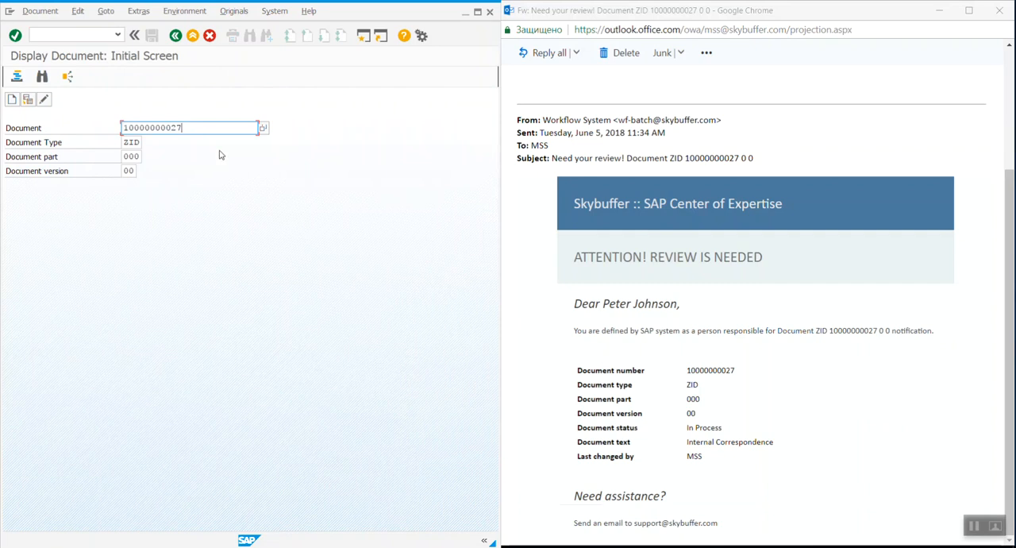
{"action": "mouse_move", "coordinate": [294, 147]}
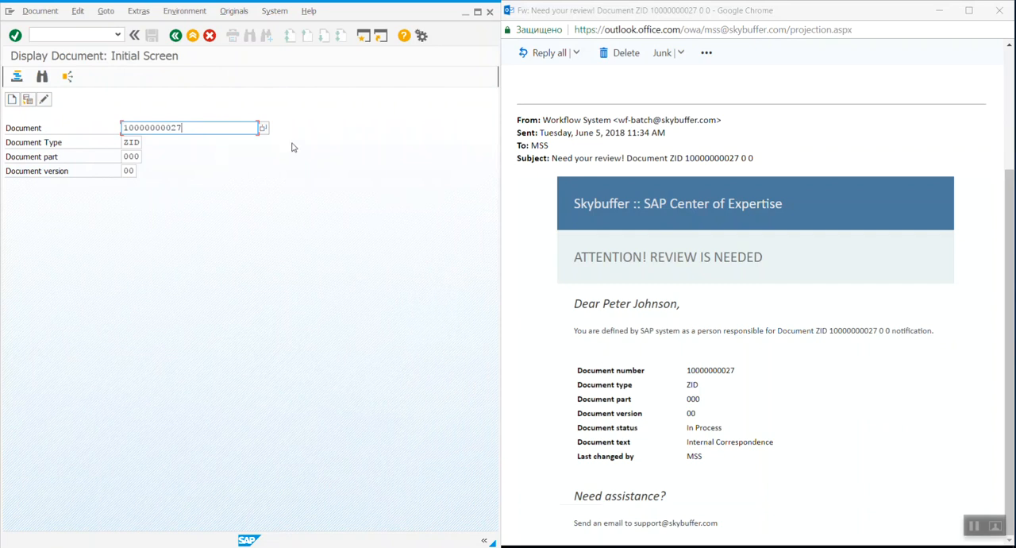
{"action": "key", "text": "Enter"}
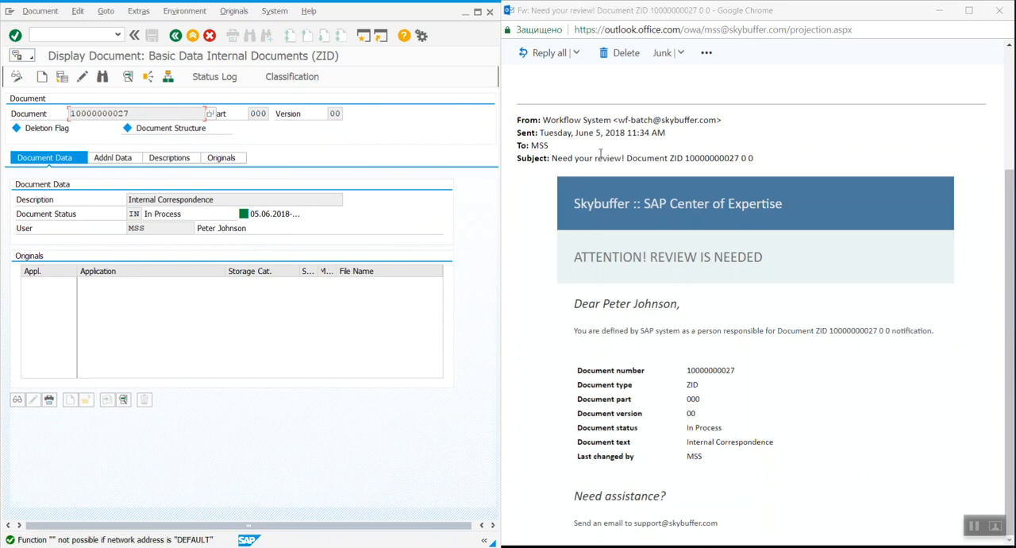
{"action": "mouse_move", "coordinate": [549, 208]}
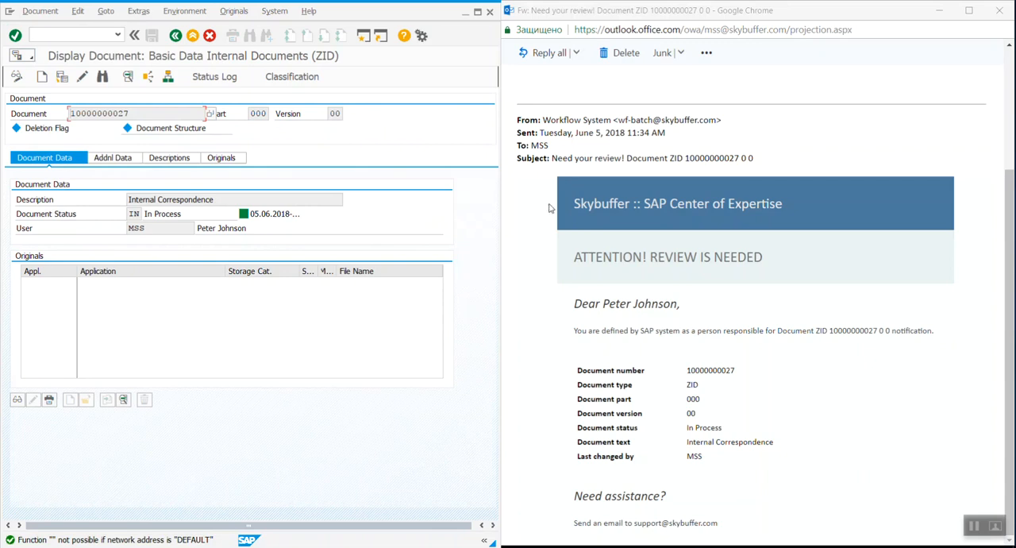
{"action": "mouse_move", "coordinate": [401, 281]}
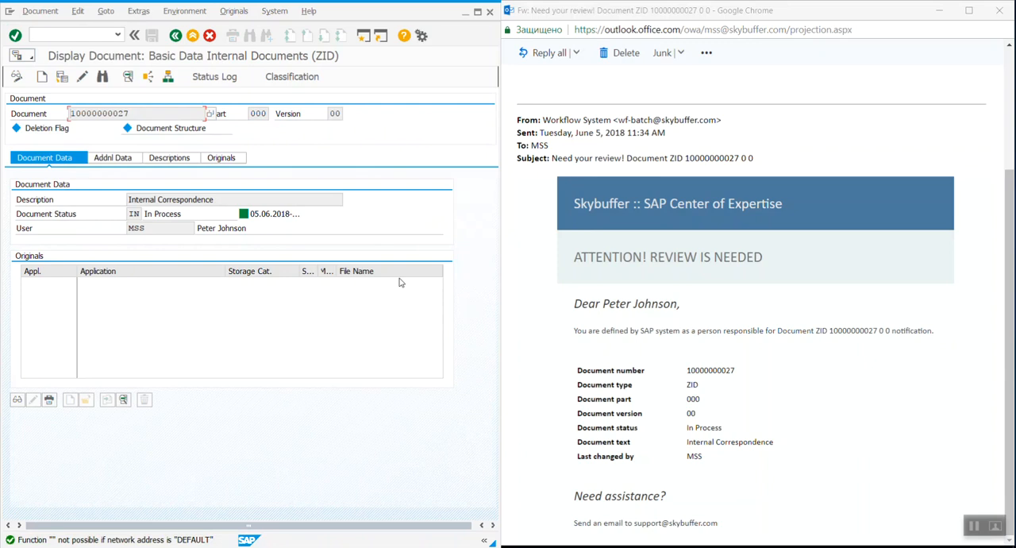
{"action": "mouse_move", "coordinate": [600, 300]}
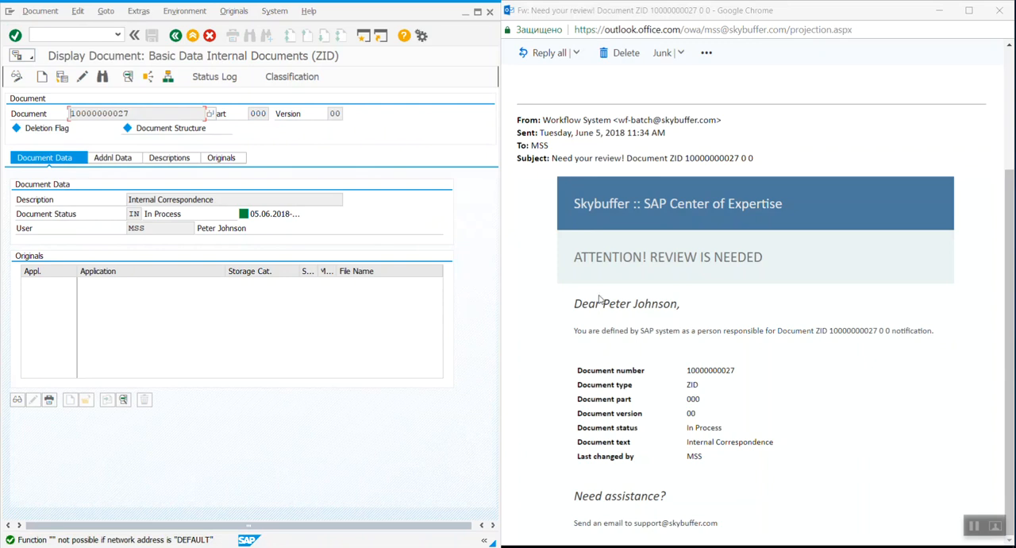
{"action": "mouse_move", "coordinate": [455, 347]}
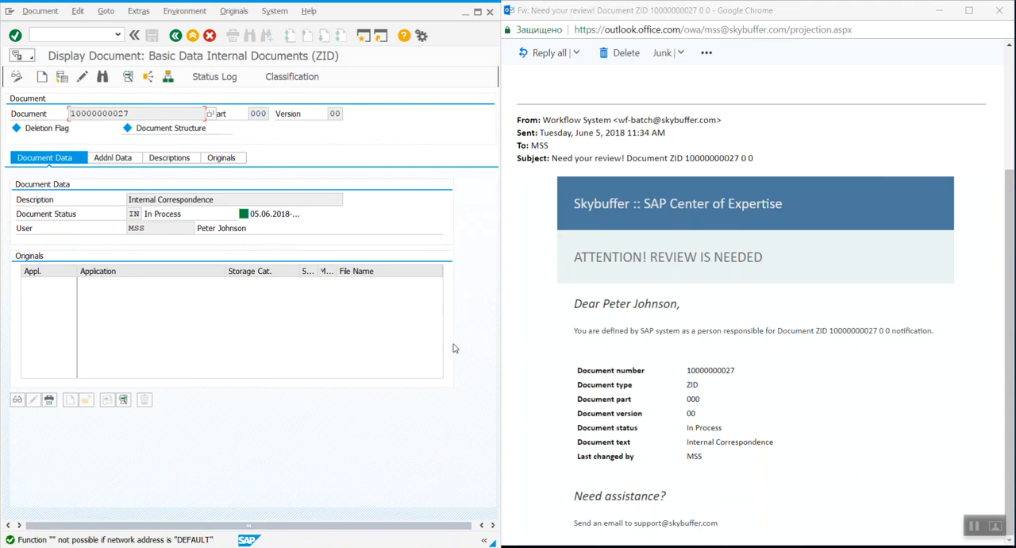
{"action": "mouse_move", "coordinate": [958, 311]}
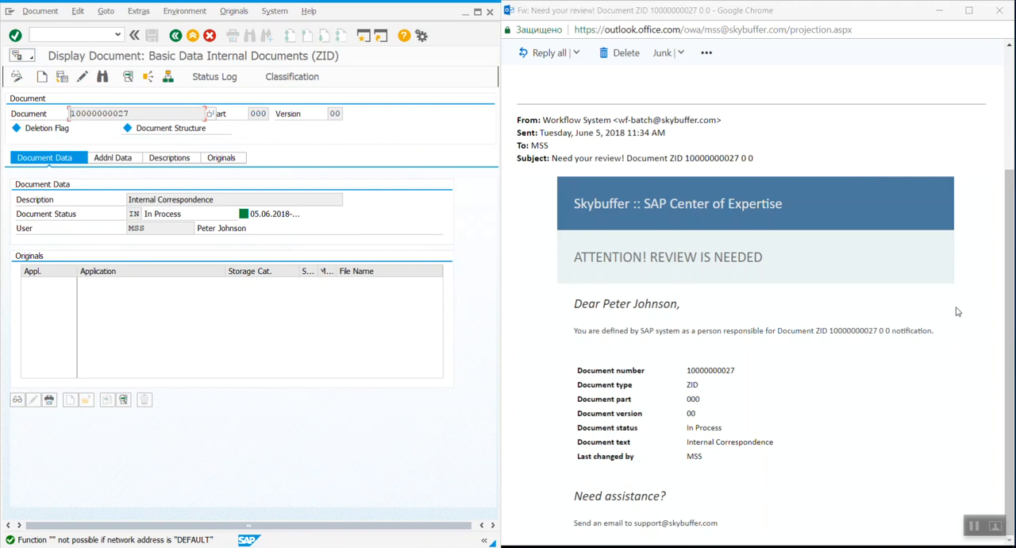
{"action": "mouse_move", "coordinate": [952, 273]}
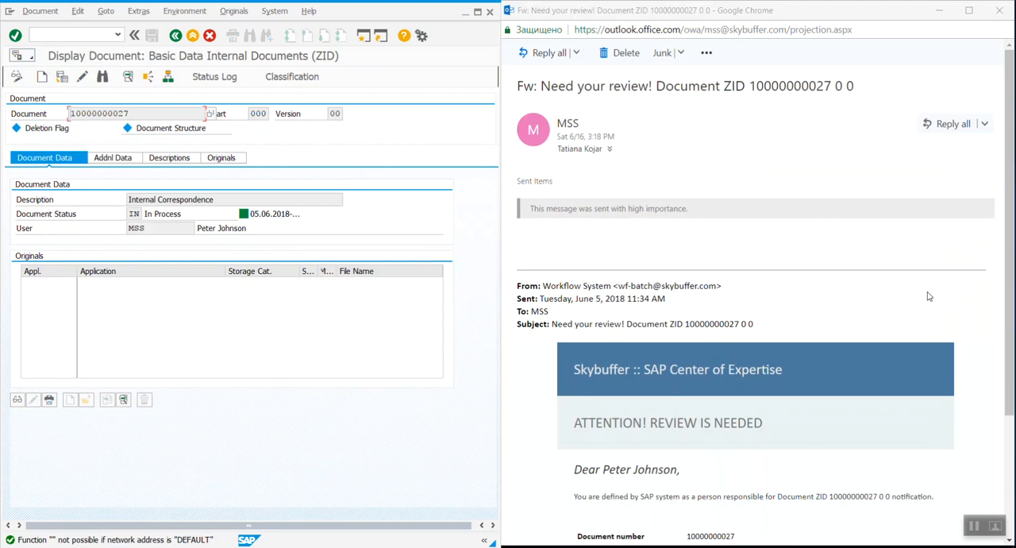
{"action": "mouse_move", "coordinate": [605, 303]}
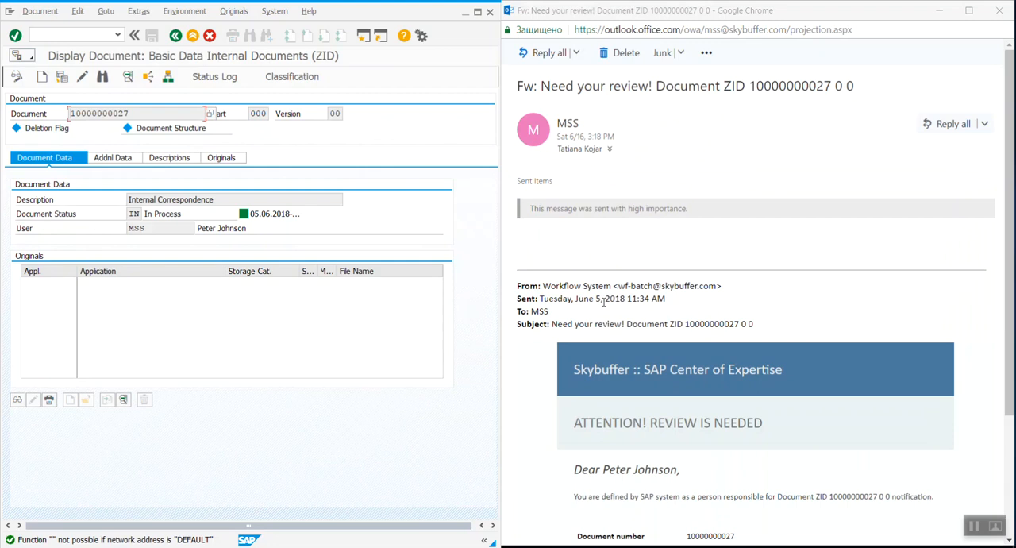
{"action": "mouse_move", "coordinate": [845, 250]}
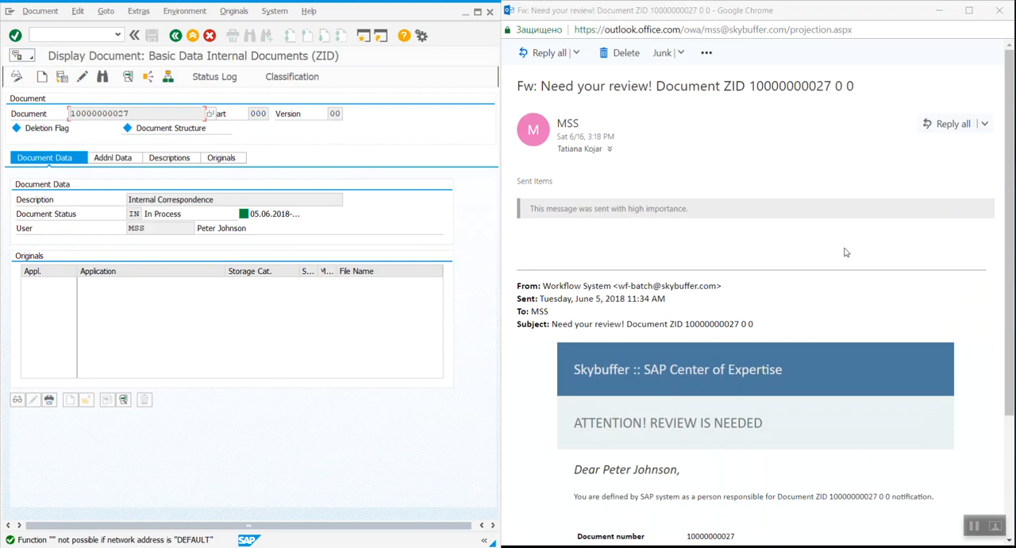
{"action": "scroll", "scroll_direction": "down", "scroll_amount": 3}
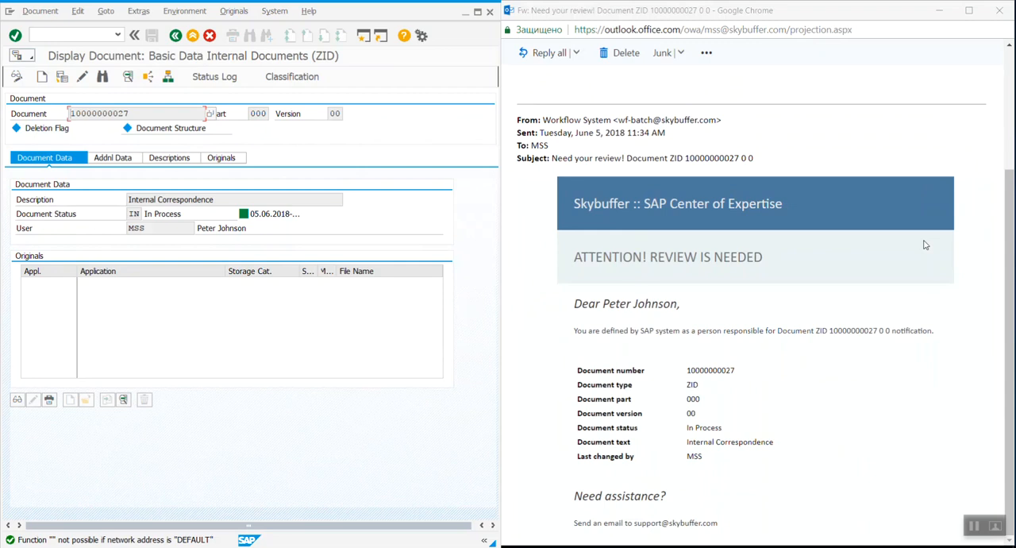